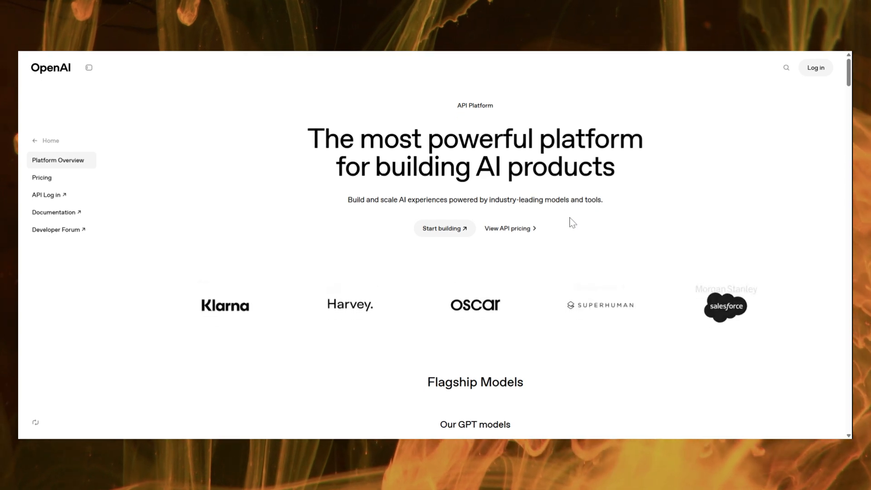
Scroll down the API Platform overview to the GPT-4.1, mini and nano model cards
scroll("down", 3)
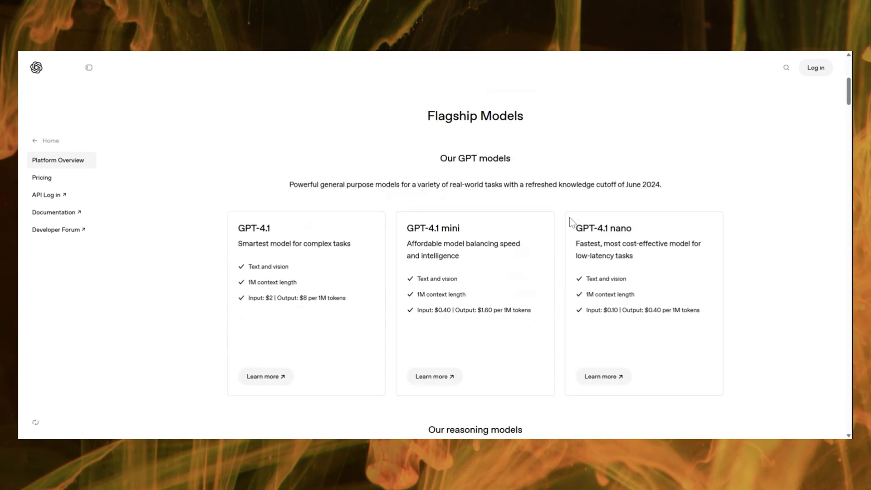
scroll("down", 3)
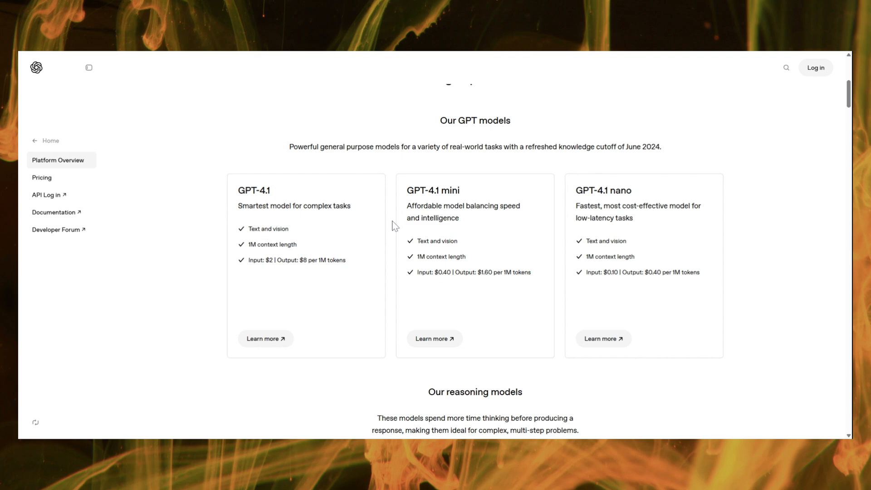
scroll("down", 3)
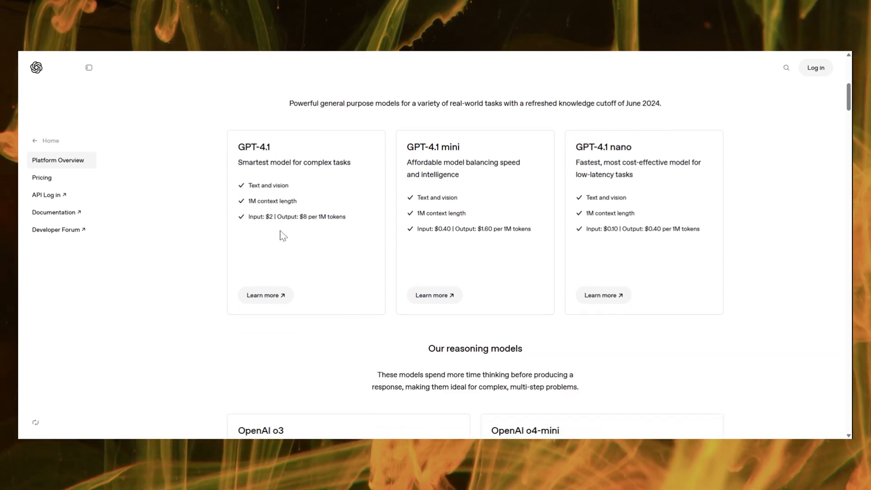
mouse_move(450, 264)
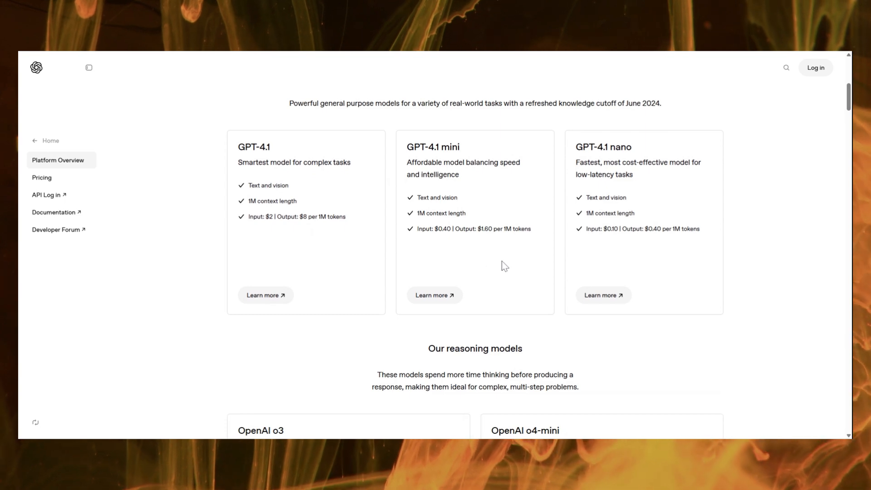
scroll("down", 3)
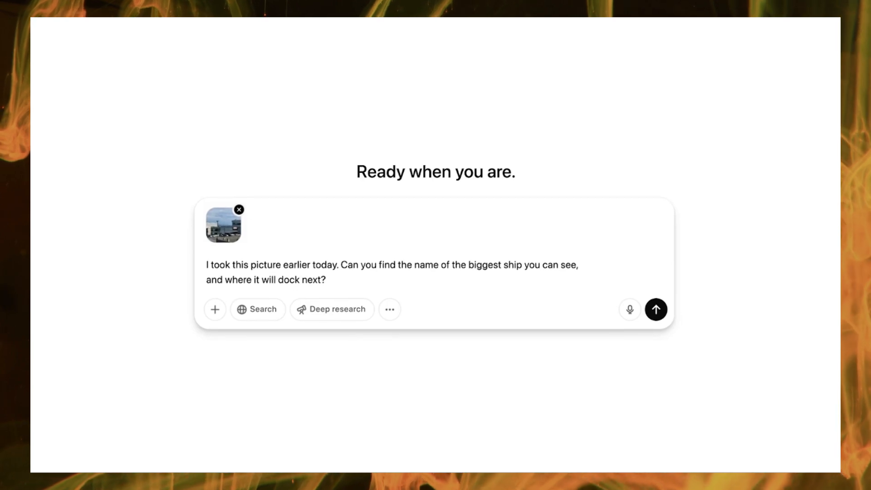
Send the photo question asking the biggest ship's name and next docking port
left_click(655, 310)
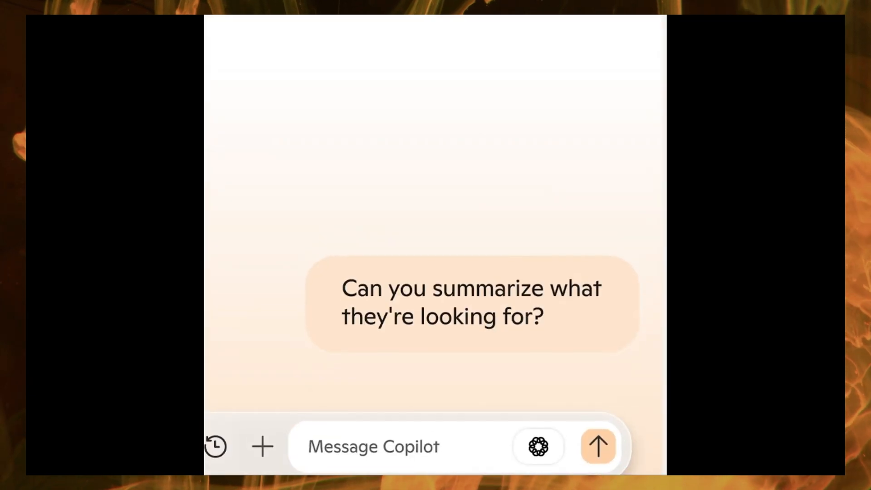
Send "Can you summarize what they're looking for?" to Copilot
left_click(597, 446)
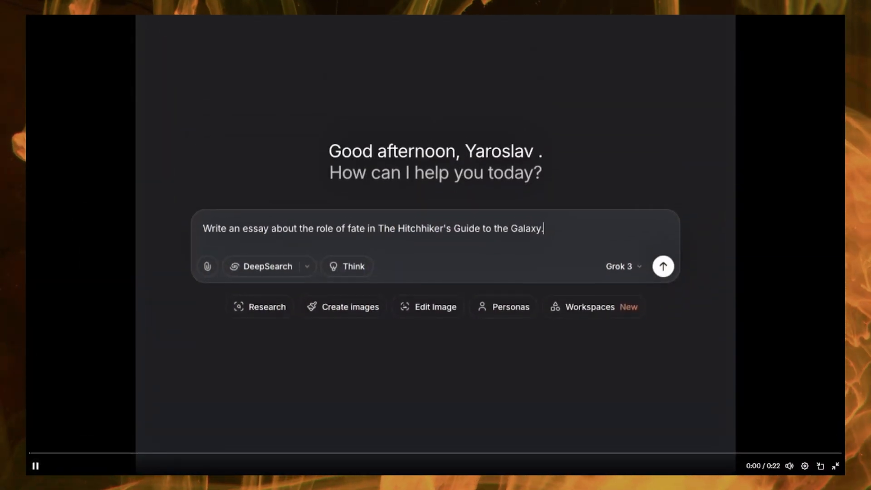
Switch to the atrail.org homepage showing trail length, elevation gain and states crossed
left_click(662, 265)
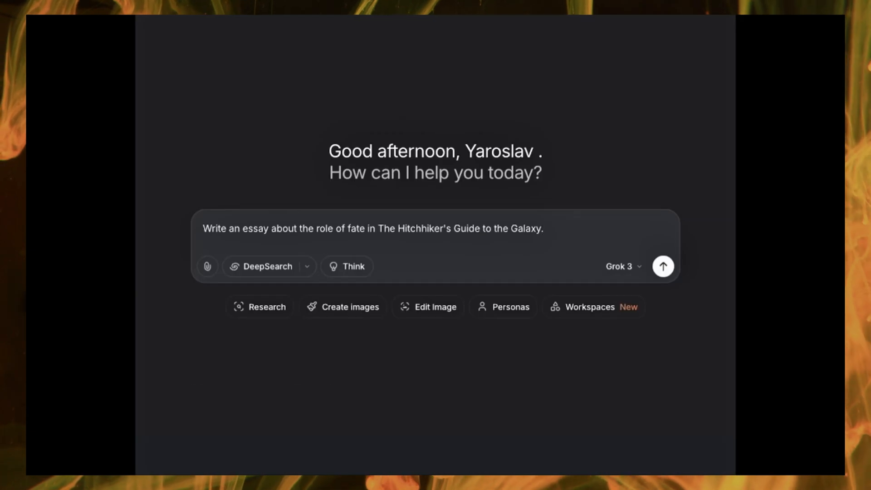
left_click(663, 267)
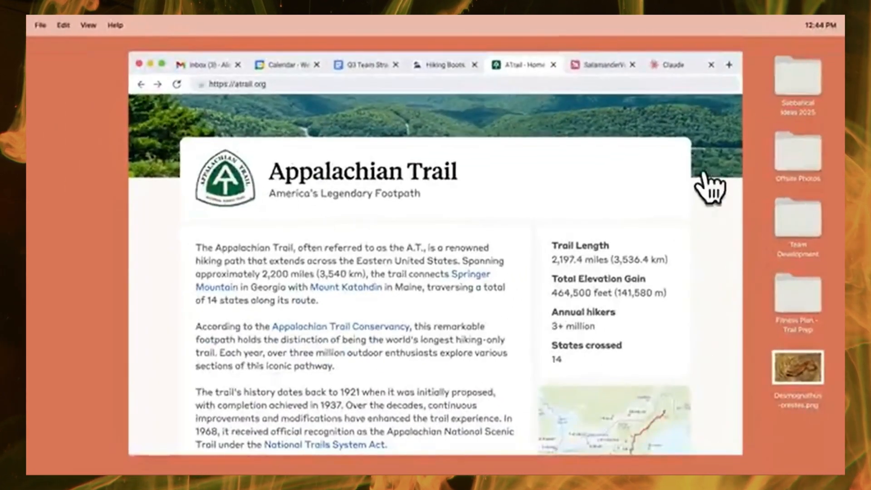
Draft the 3-month Appalachian Trail sabbatical out-of-office request in Claude with Research enabled
left_click(672, 65)
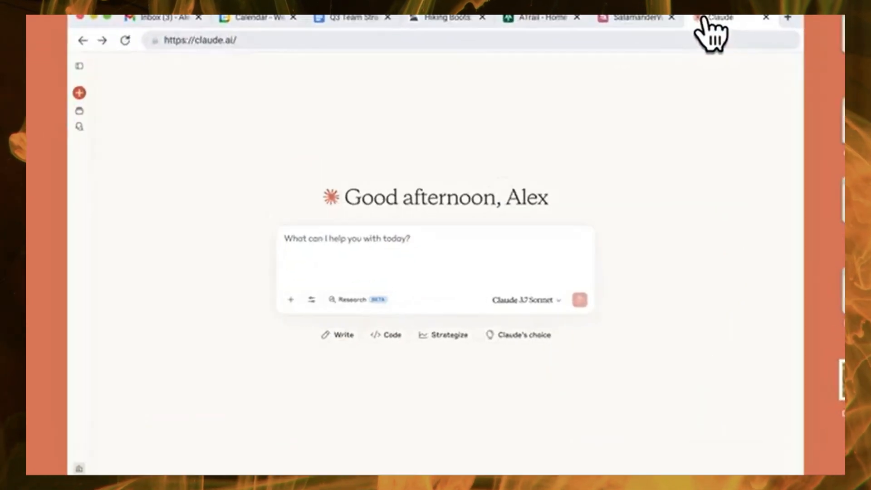
type("Hey, I'm planning to take a 3-month sabbatical to")
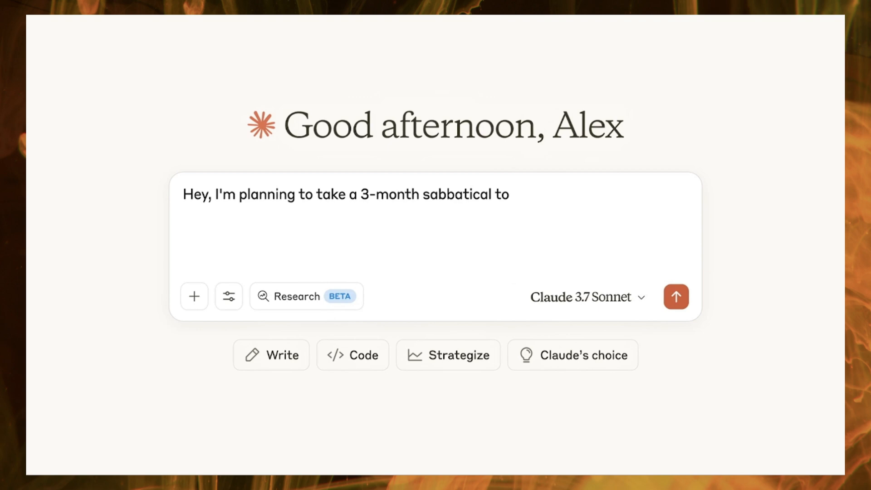
type("hike the Appalachian Trail on May 1. Draft an out of office plan using info from my email, calendar, and docs. Can you please also search for spots where I'll have good service to check in with my colleagues?")
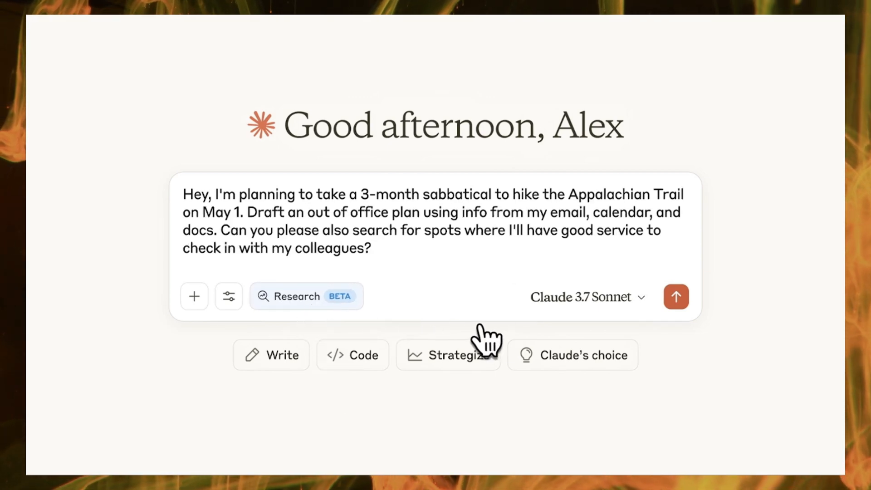
left_click(676, 297)
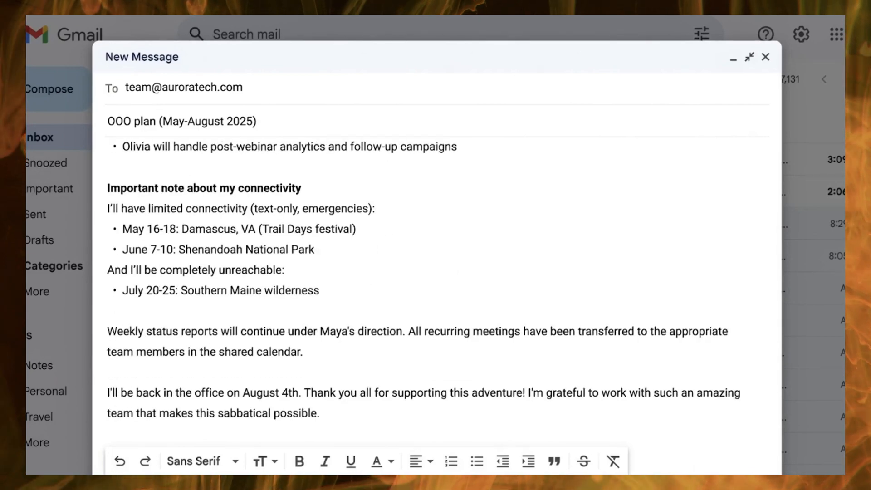
Review the OOO plan (May-August 2025) Gmail draft with connectivity notes and August 4 return
left_click(766, 57)
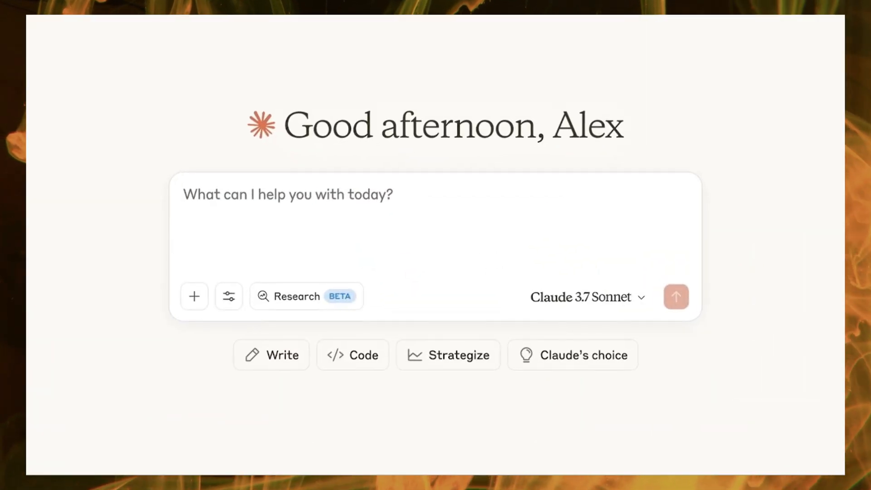
Submit the May 1 Appalachian Trail sabbatical out-of-office prompt to Claude
type("Hey, I'm planning to take a 3-month sabbatical to hike the Appalachian Trail on May 1. Draft an out of office plan using info from my email, calendar, and do")
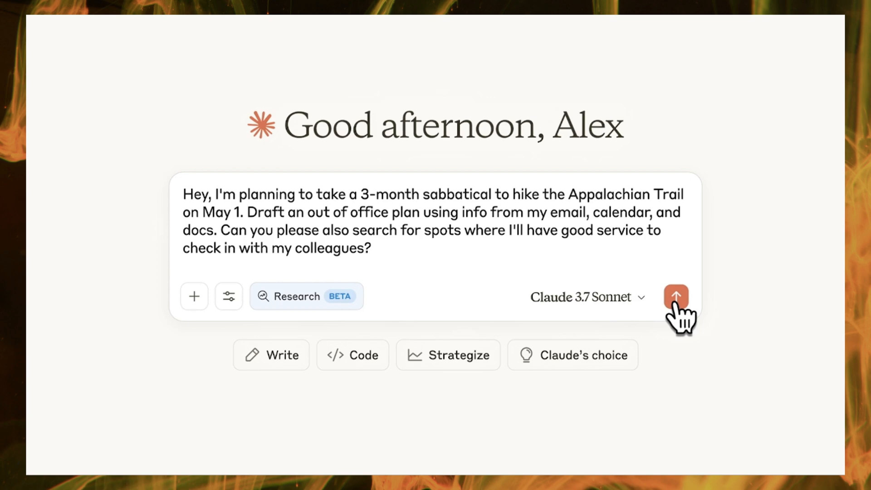
left_click(676, 296)
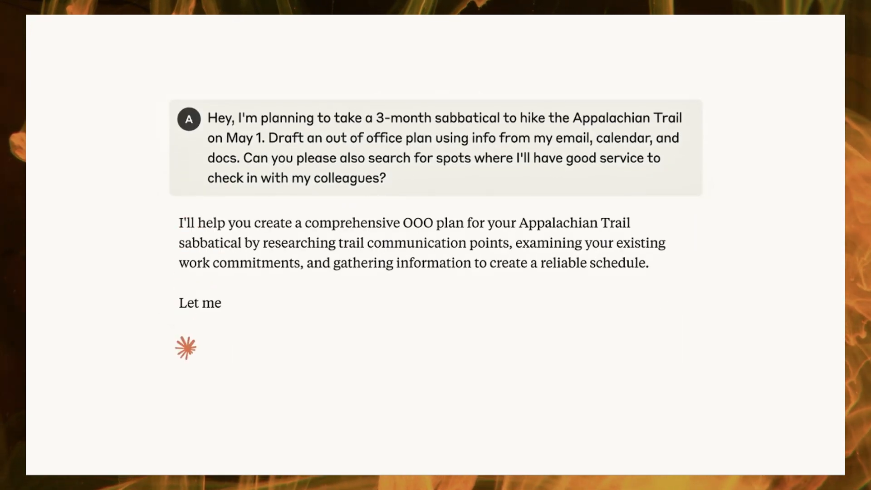